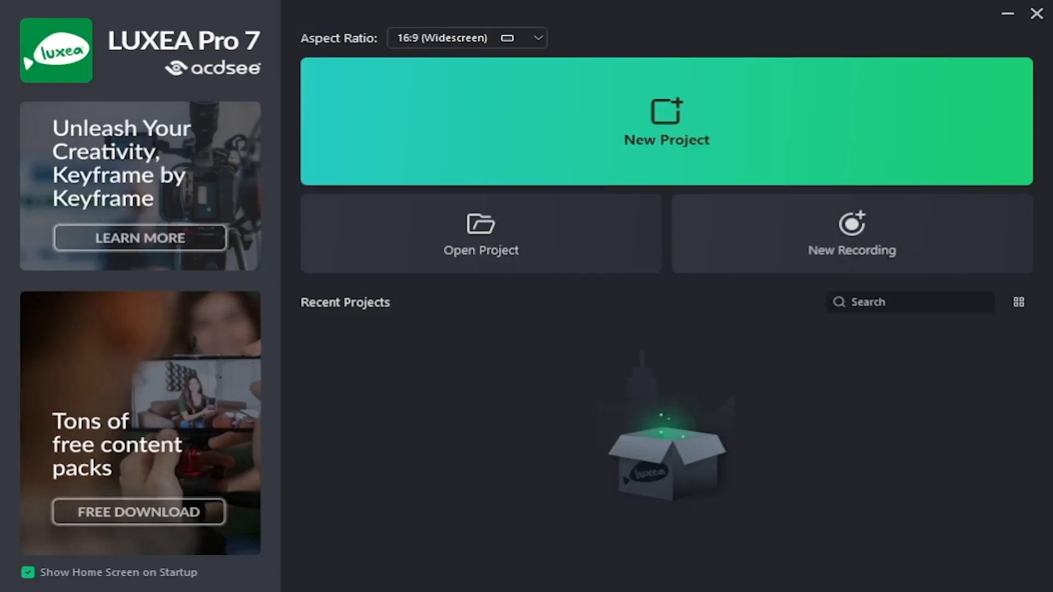
Start a new untitled project from the LUXEA Pro 7 home screen.
{"action": "left_click", "coordinate": [665, 122]}
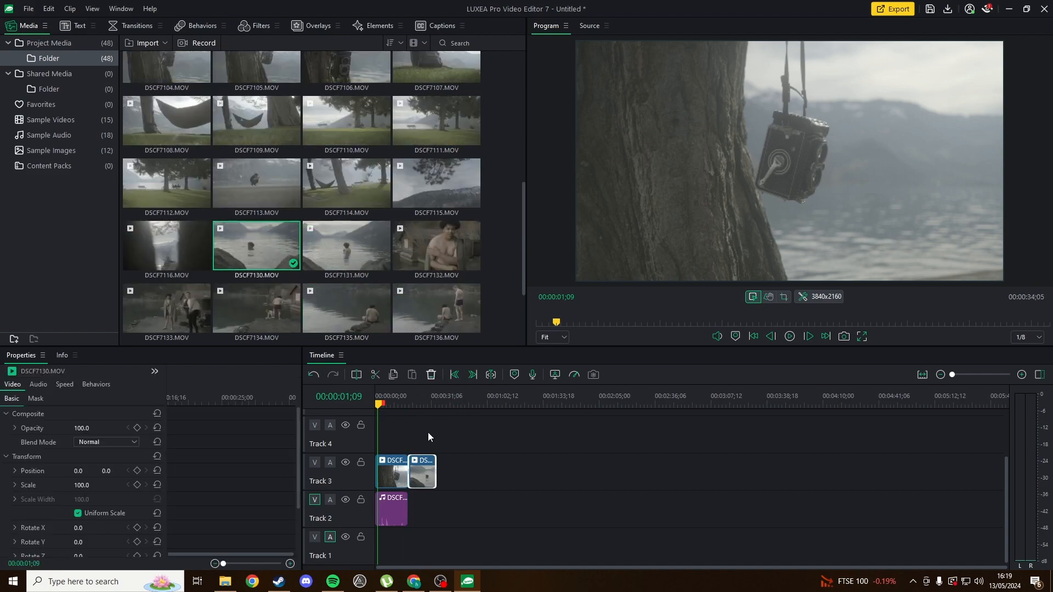
Detach audio from Track 3's second clip and set preview resolution to Full.
{"action": "right_click", "coordinate": [422, 472]}
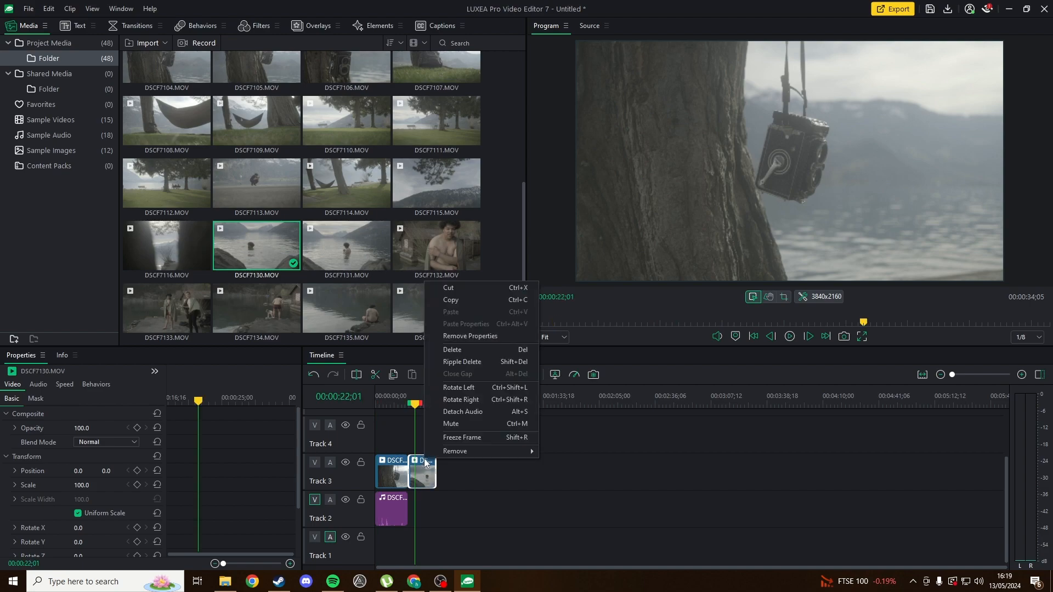
{"action": "left_click", "coordinate": [462, 412]}
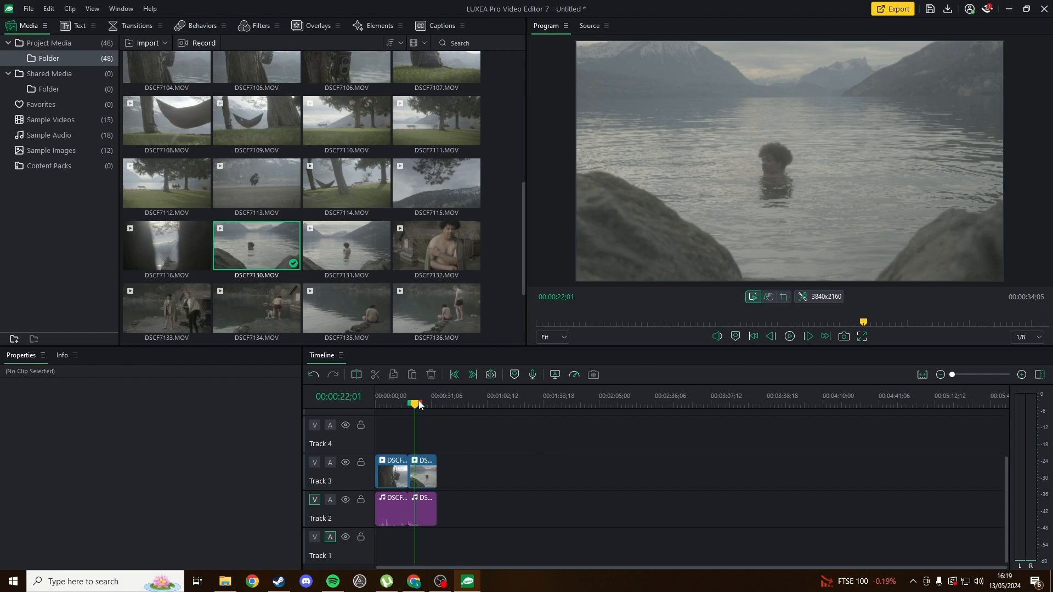
{"action": "left_click", "coordinate": [1024, 337]}
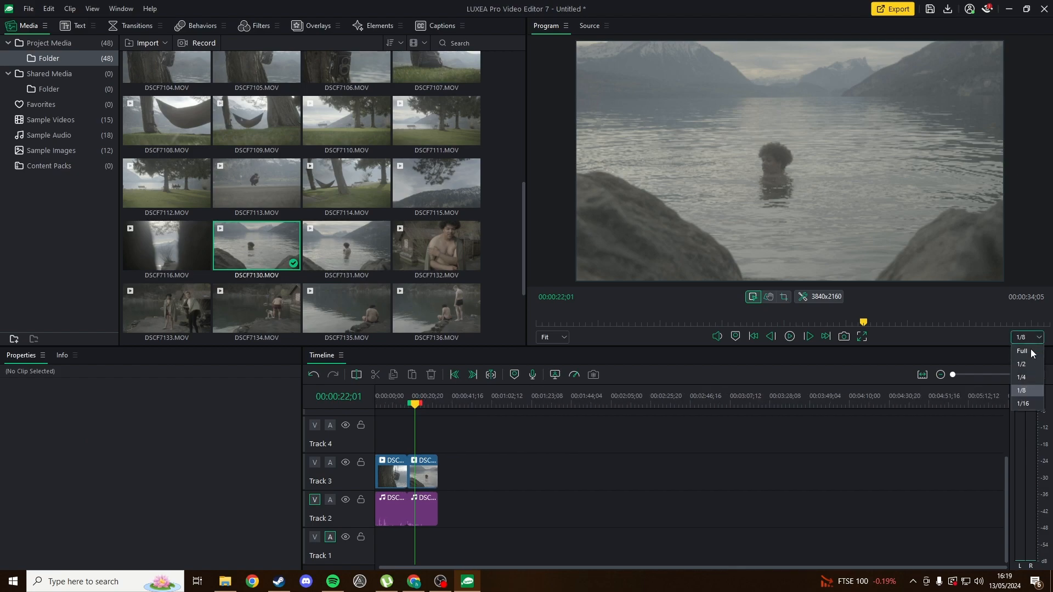
{"action": "left_click", "coordinate": [1022, 351]}
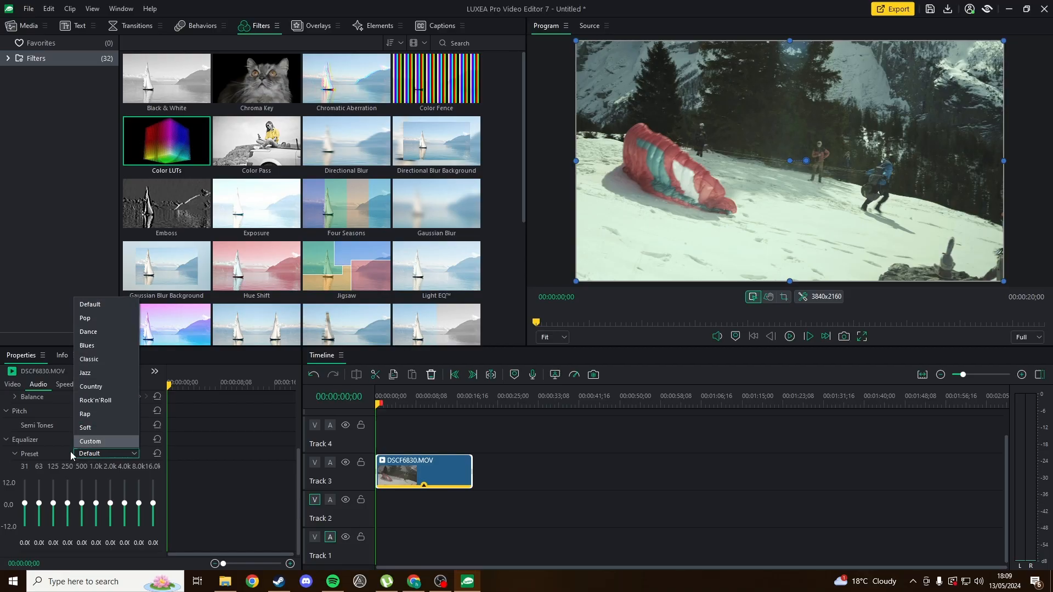
Pick a non-Default Equalizer preset for the DSCF6830.MOV clip's audio.
{"action": "left_click", "coordinate": [105, 453]}
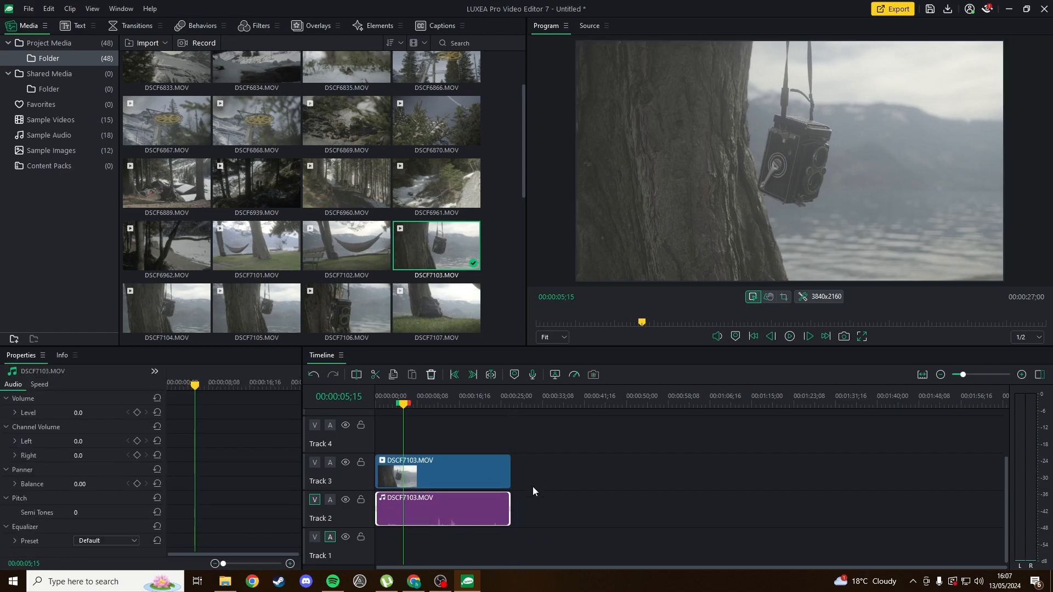
Switch to the Media tab and select near the DSCF7103.MOV clip.
{"action": "left_click", "coordinate": [377, 26]}
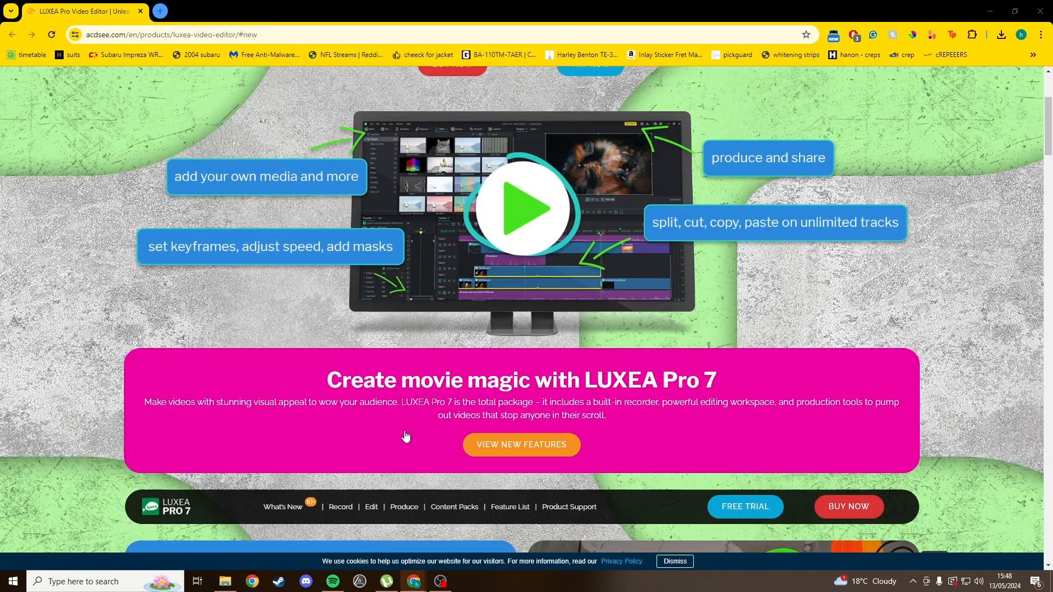
Scroll the acdsee.com page down to the What's new in LUXEA Pro 7? section.
{"action": "scroll", "scroll_direction": "down", "scroll_amount": 3}
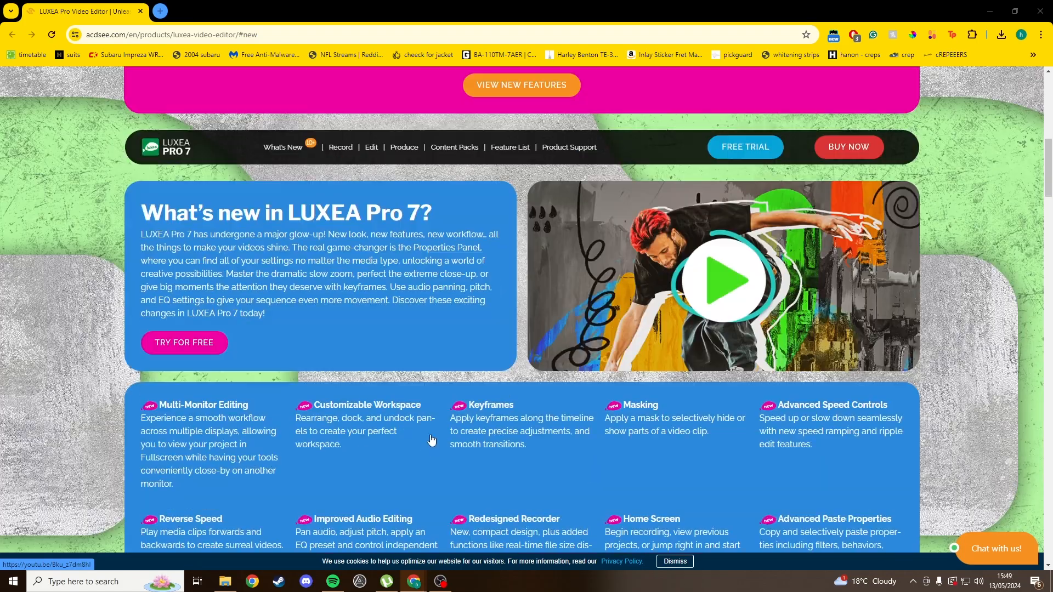